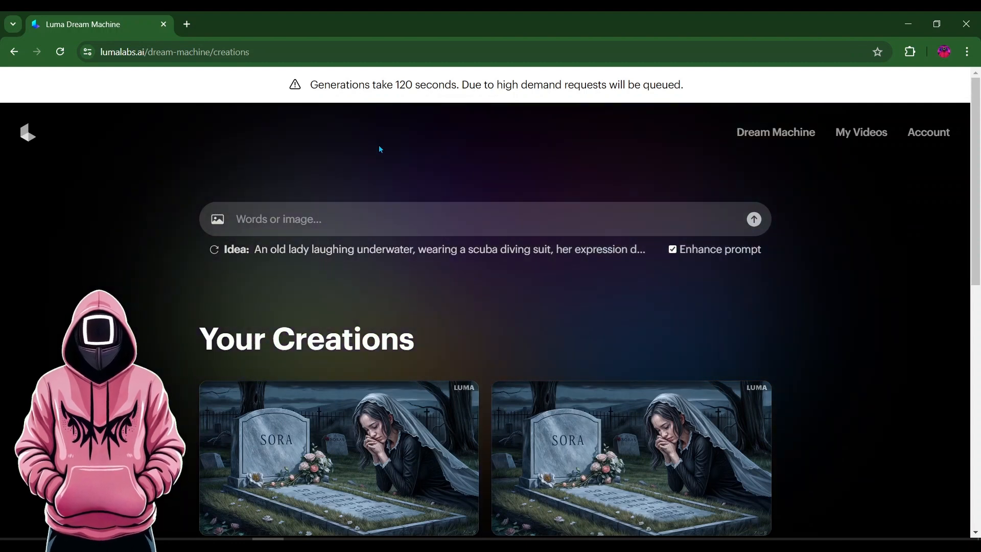
Step: Submit the prompt 'the woman is crying over the grave then…' with a style-consistency note for generation
type("y")
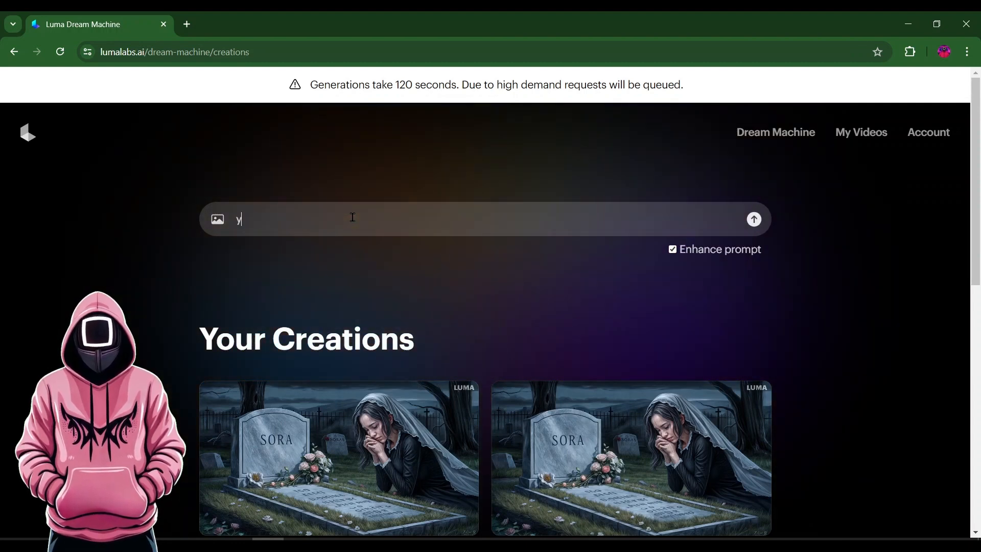
key("Backspace")
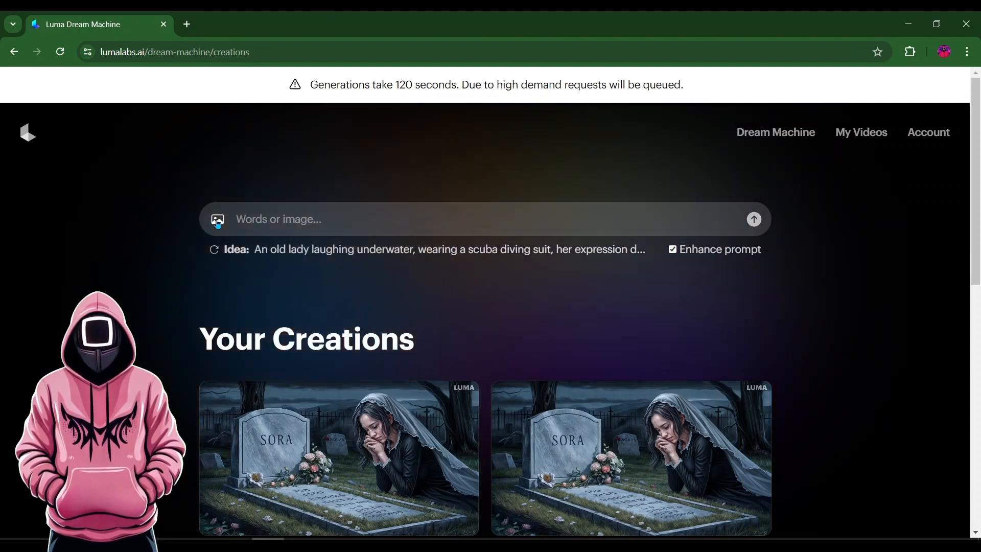
type("the woman")
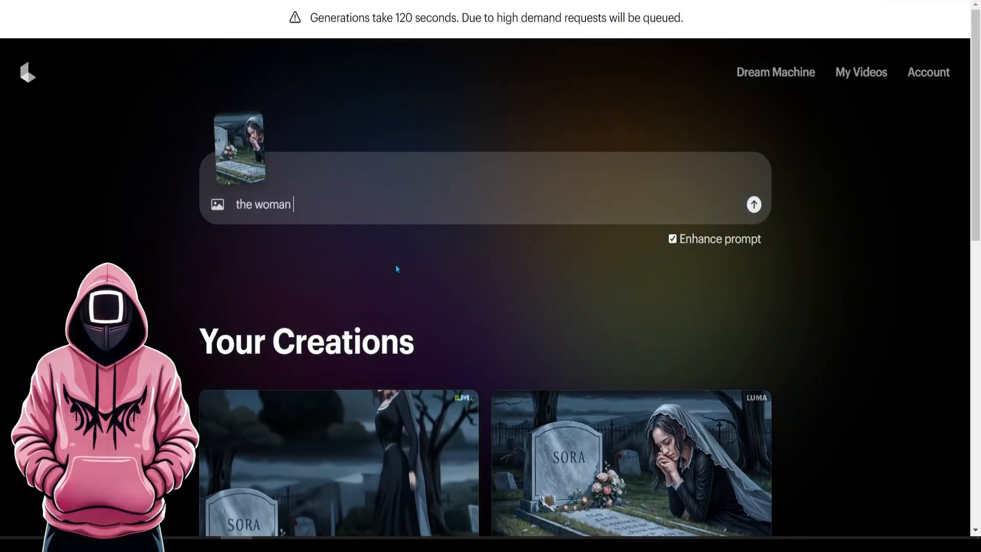
type("is crying over the grave then she gets up and leaves in sorrow. Maintain character an")
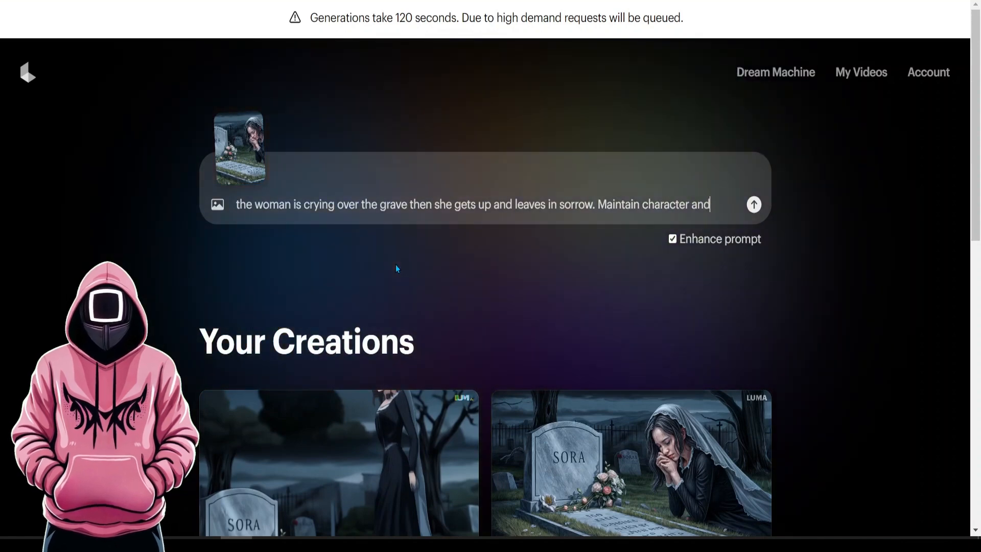
type("design style consistency throu")
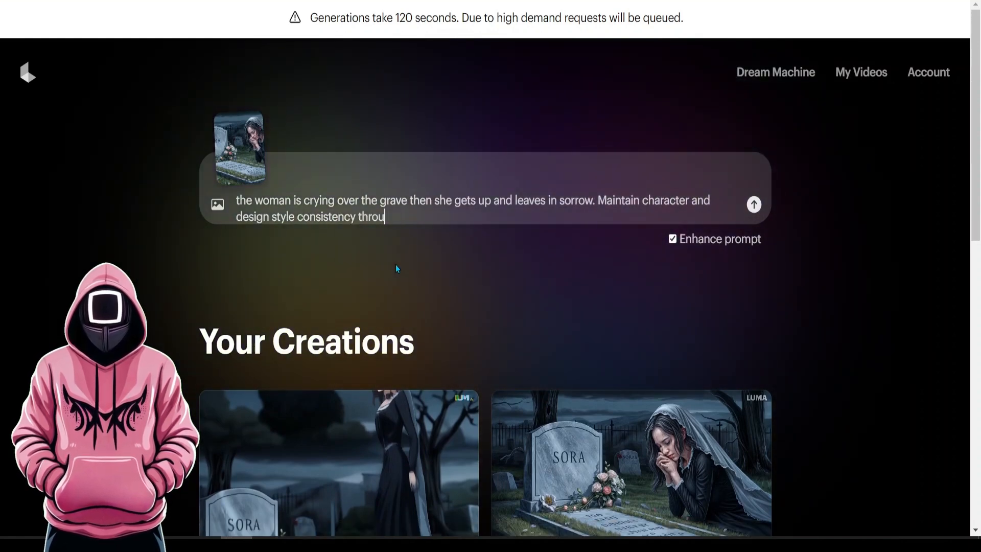
type("ghout the scene")
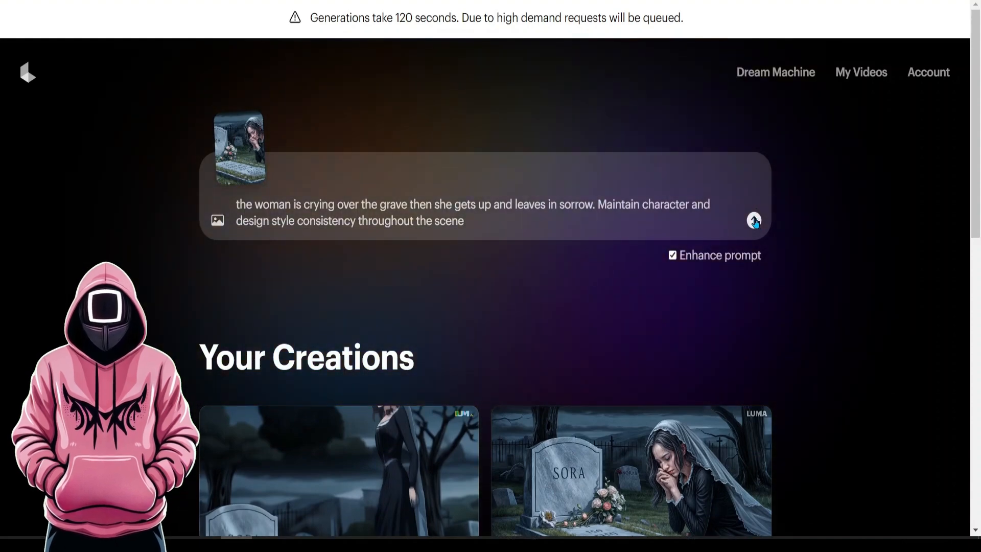
left_click(754, 221)
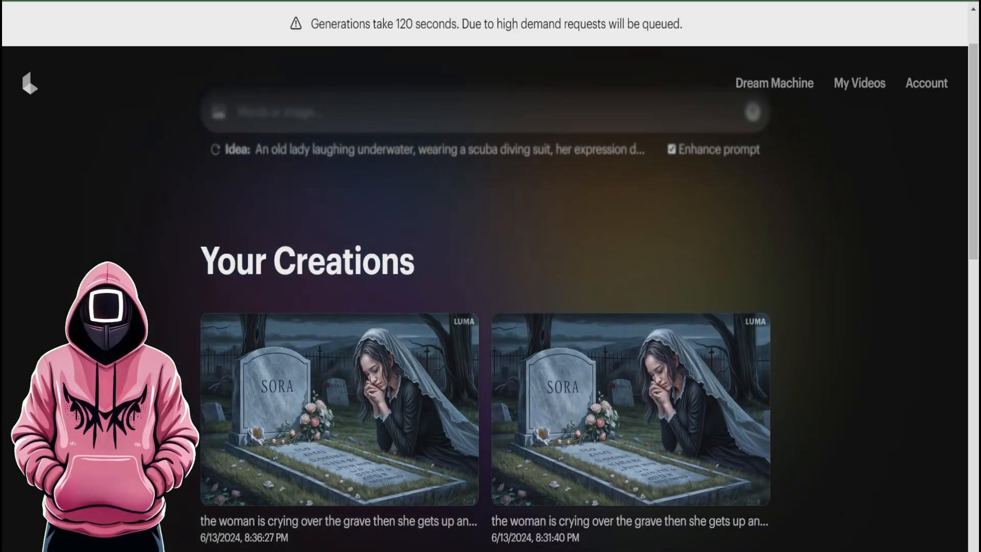